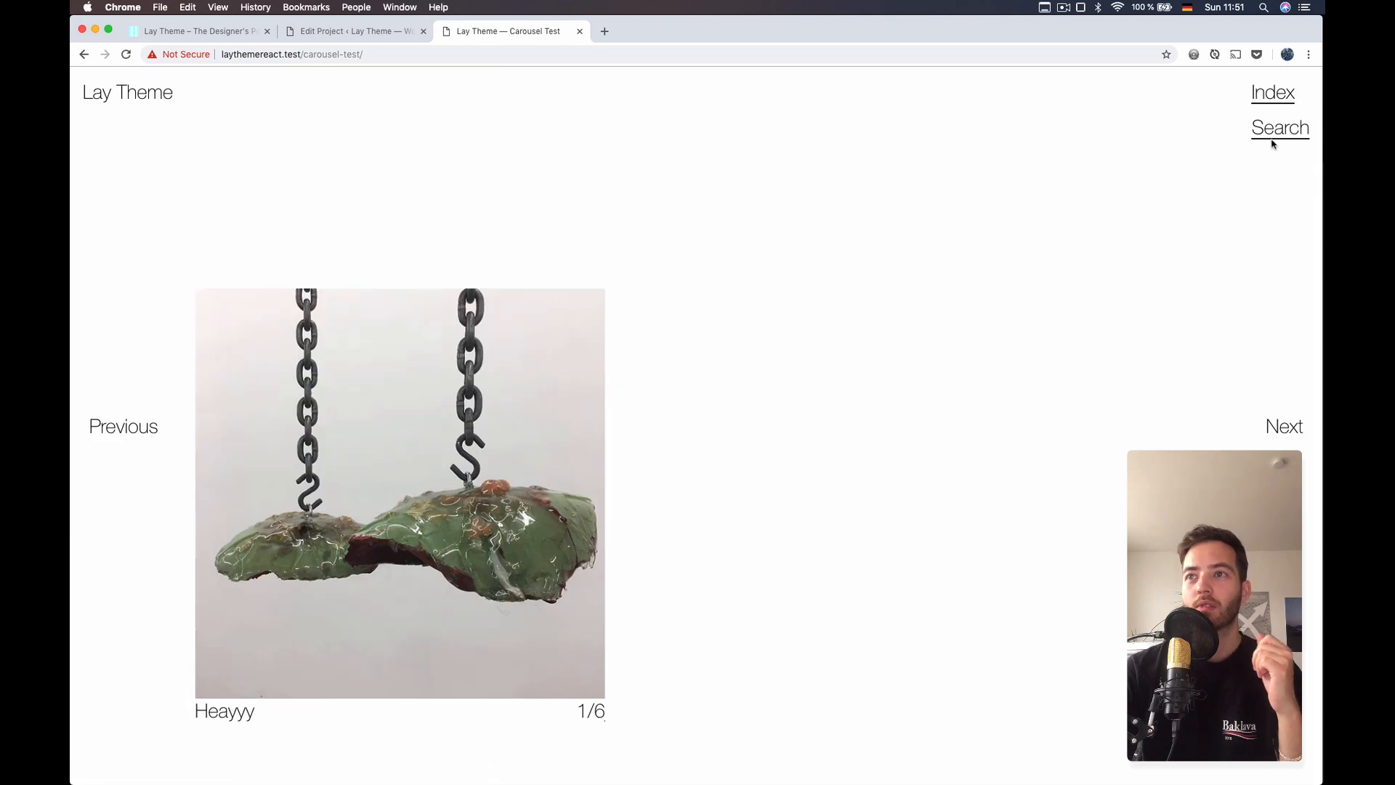
# - Open the site's search overlay from the top-right Search menu link
pyautogui.click(1278, 128)
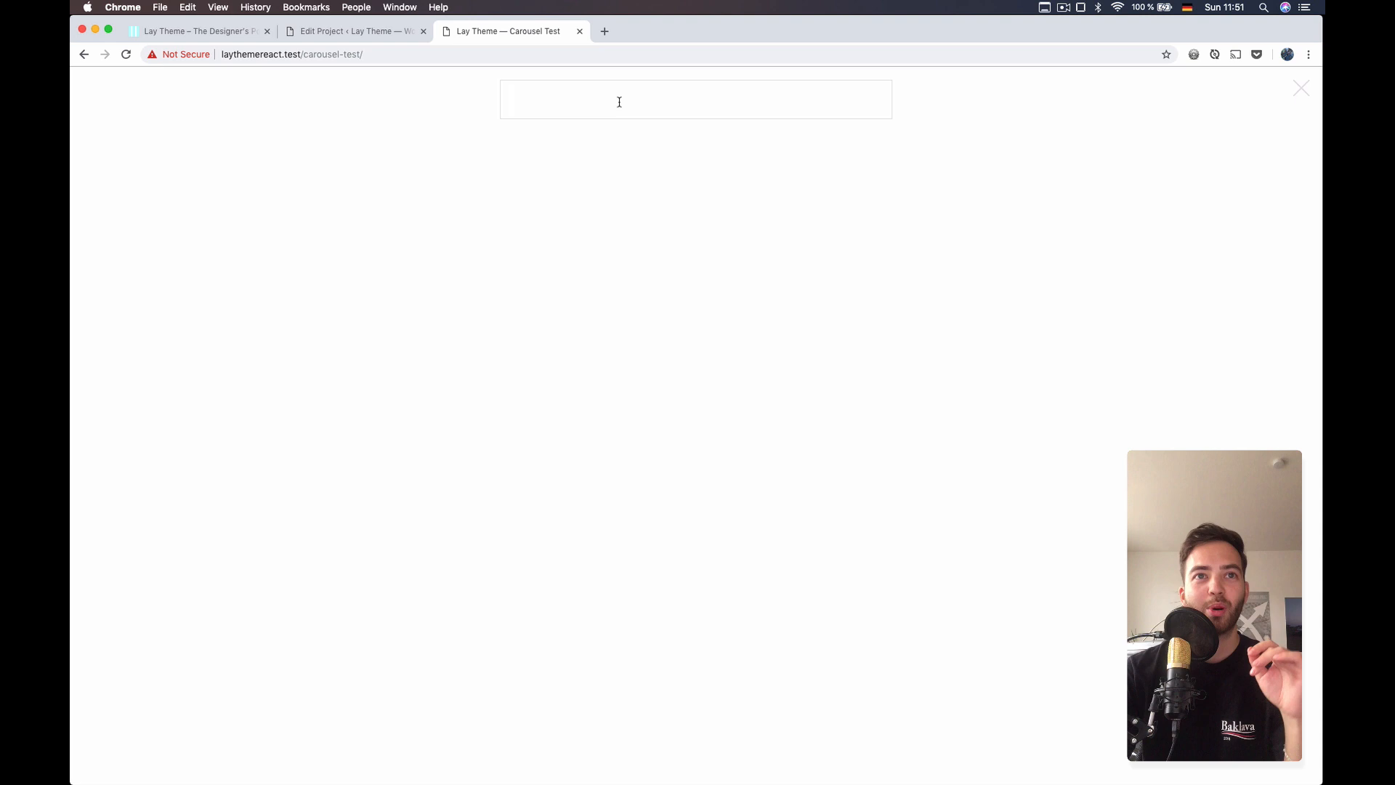
# - Search 'hey' with live suggestions, then pick the 'hi hi hi' suggestion to narrow results
pyautogui.write('h')
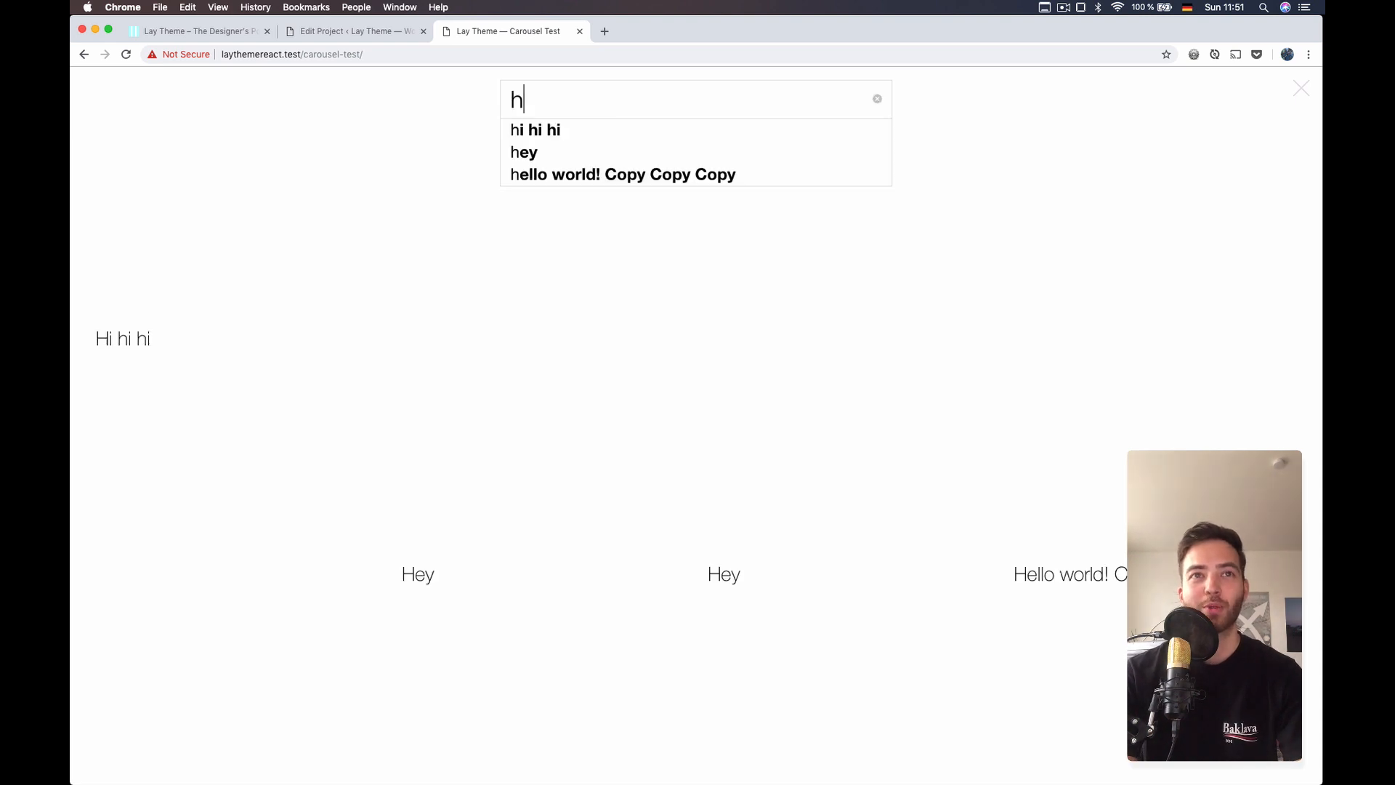
pyautogui.write('ey')
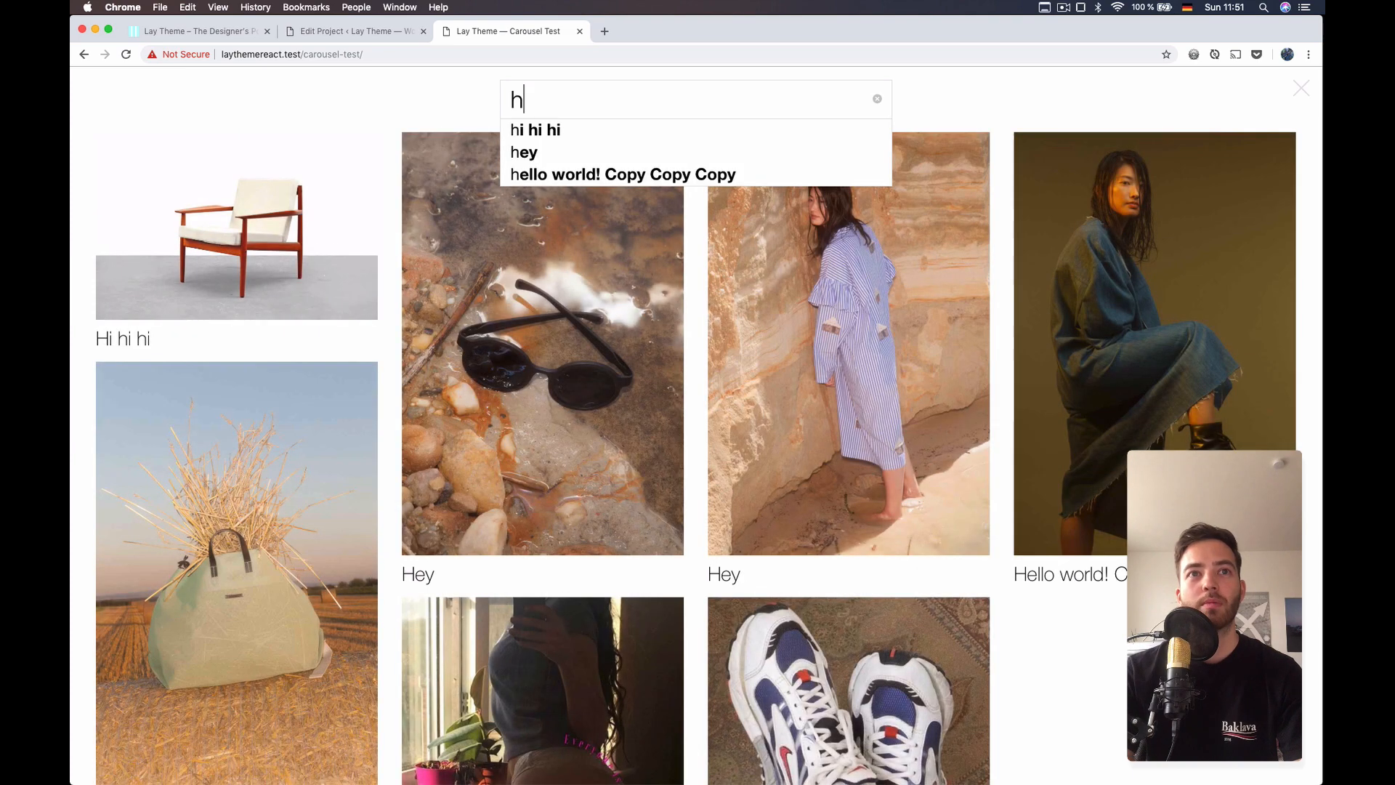
pyautogui.click(533, 129)
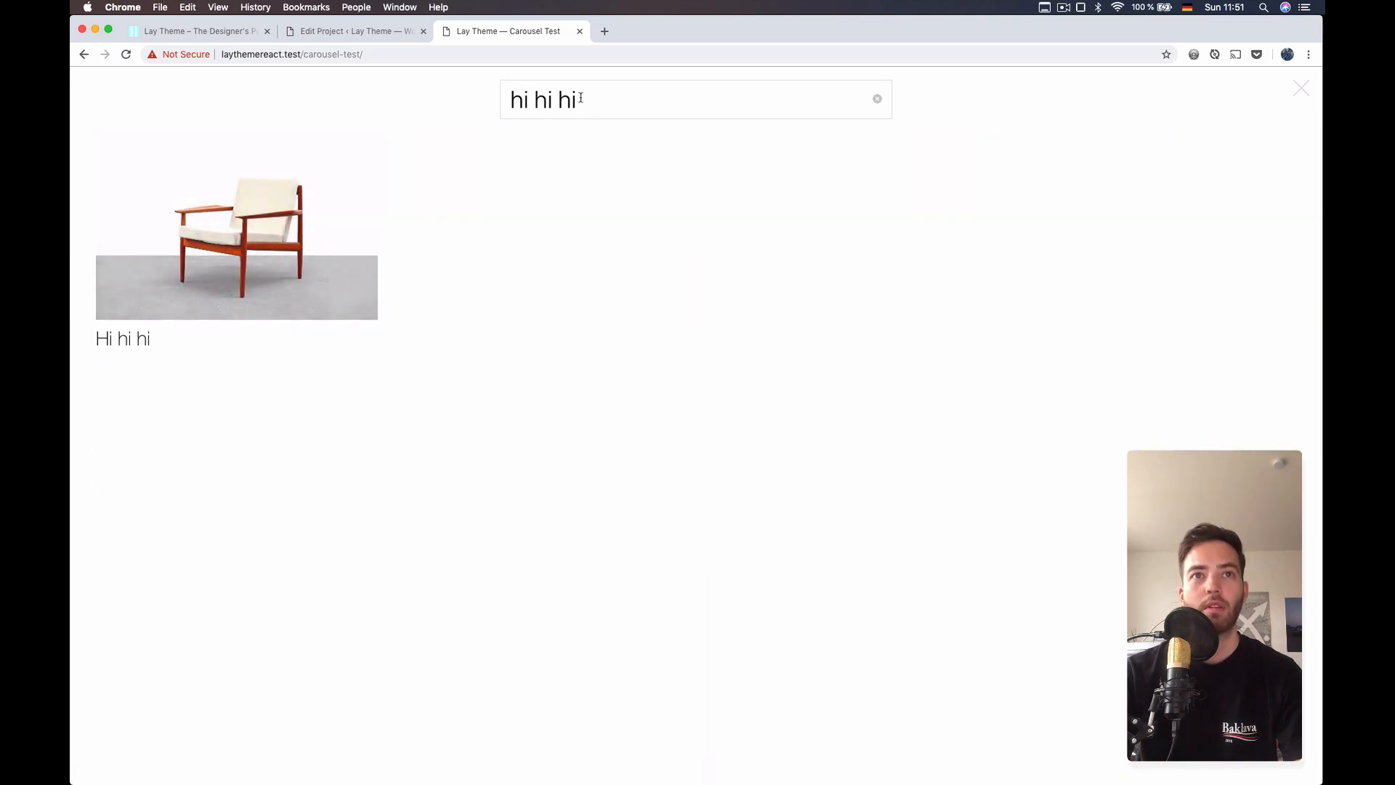
pyautogui.write('he')
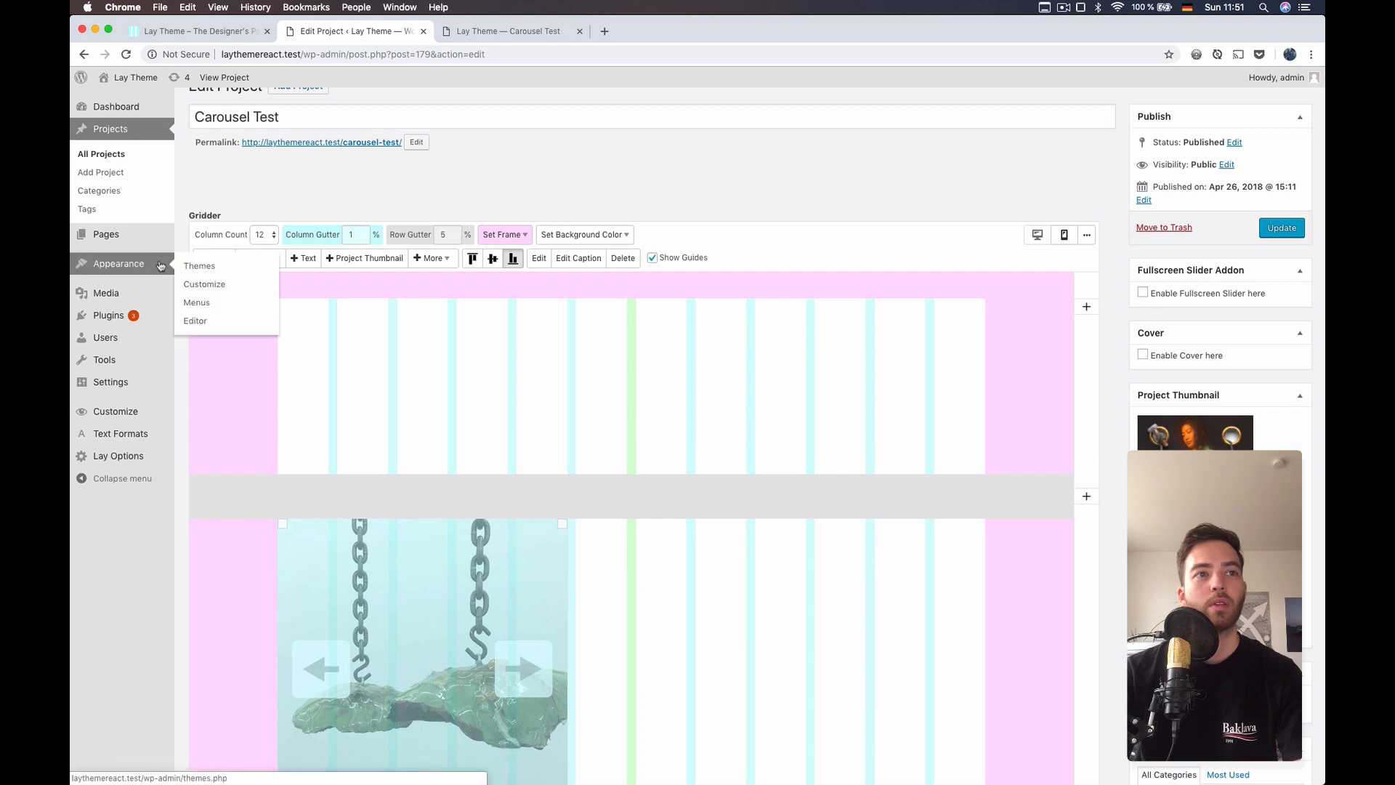
# - Open Appearance > Menus and expand the Search item's settings in Menu 1
pyautogui.click(196, 302)
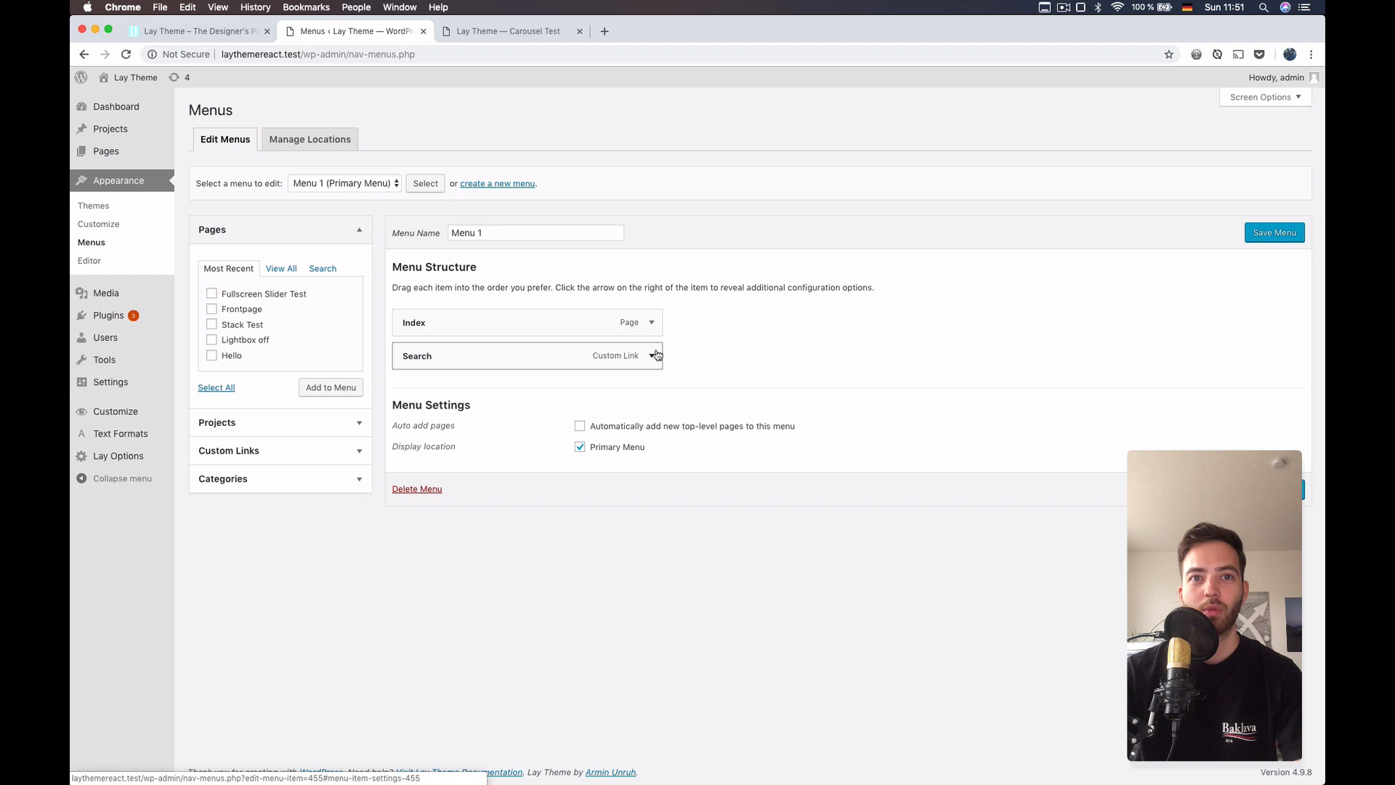
pyautogui.click(655, 354)
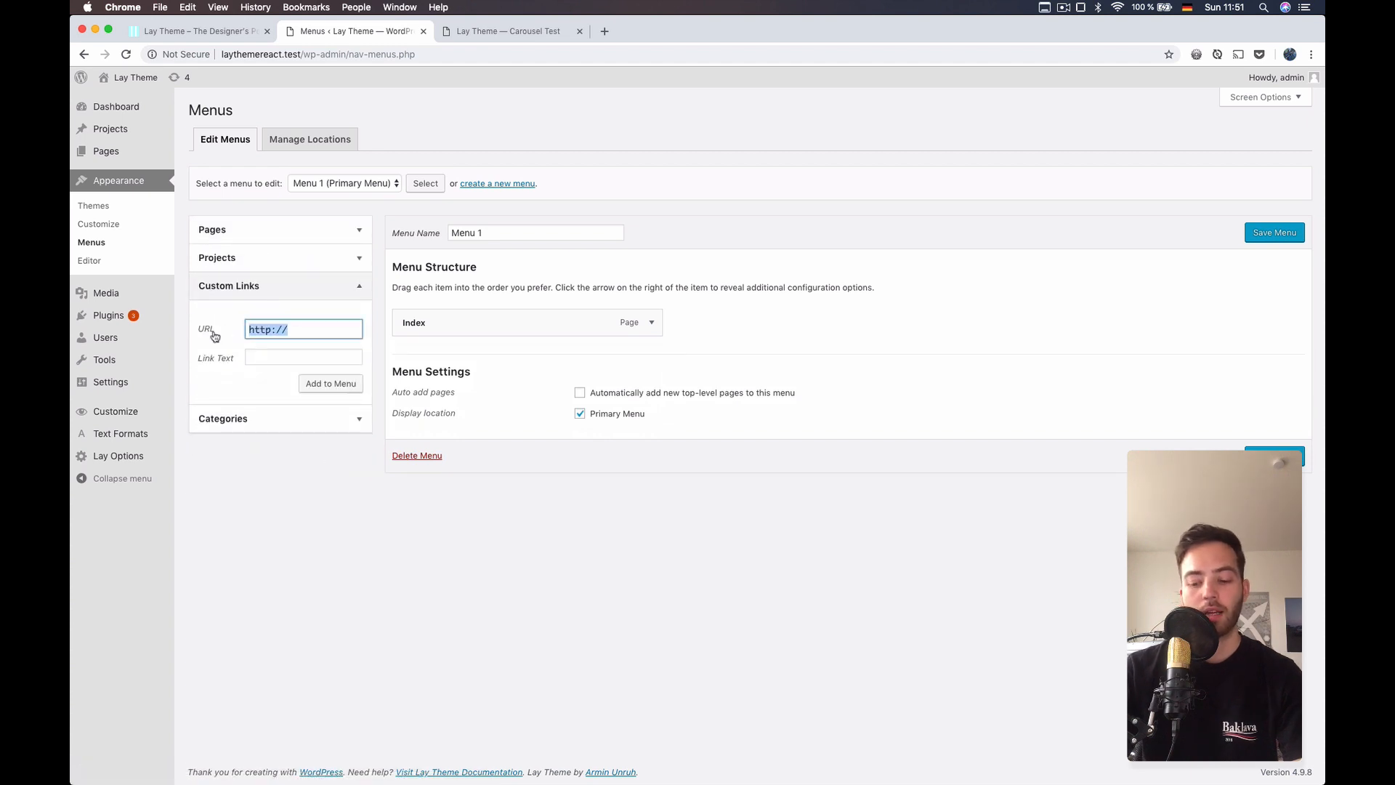
# - Add a custom link with URL #search and text 'Search' to Menu 1 and save the menu
pyautogui.write('#search')
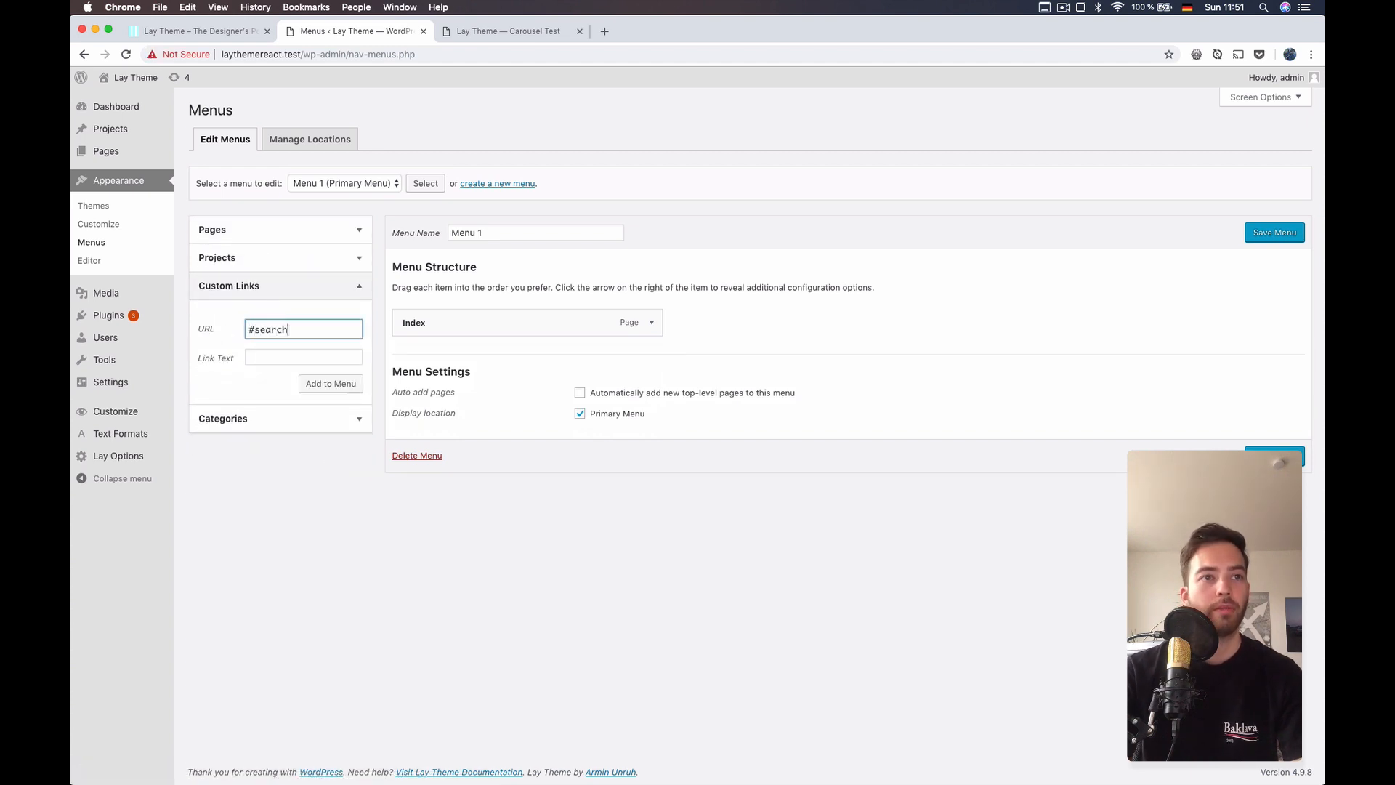
pyautogui.write('Sea')
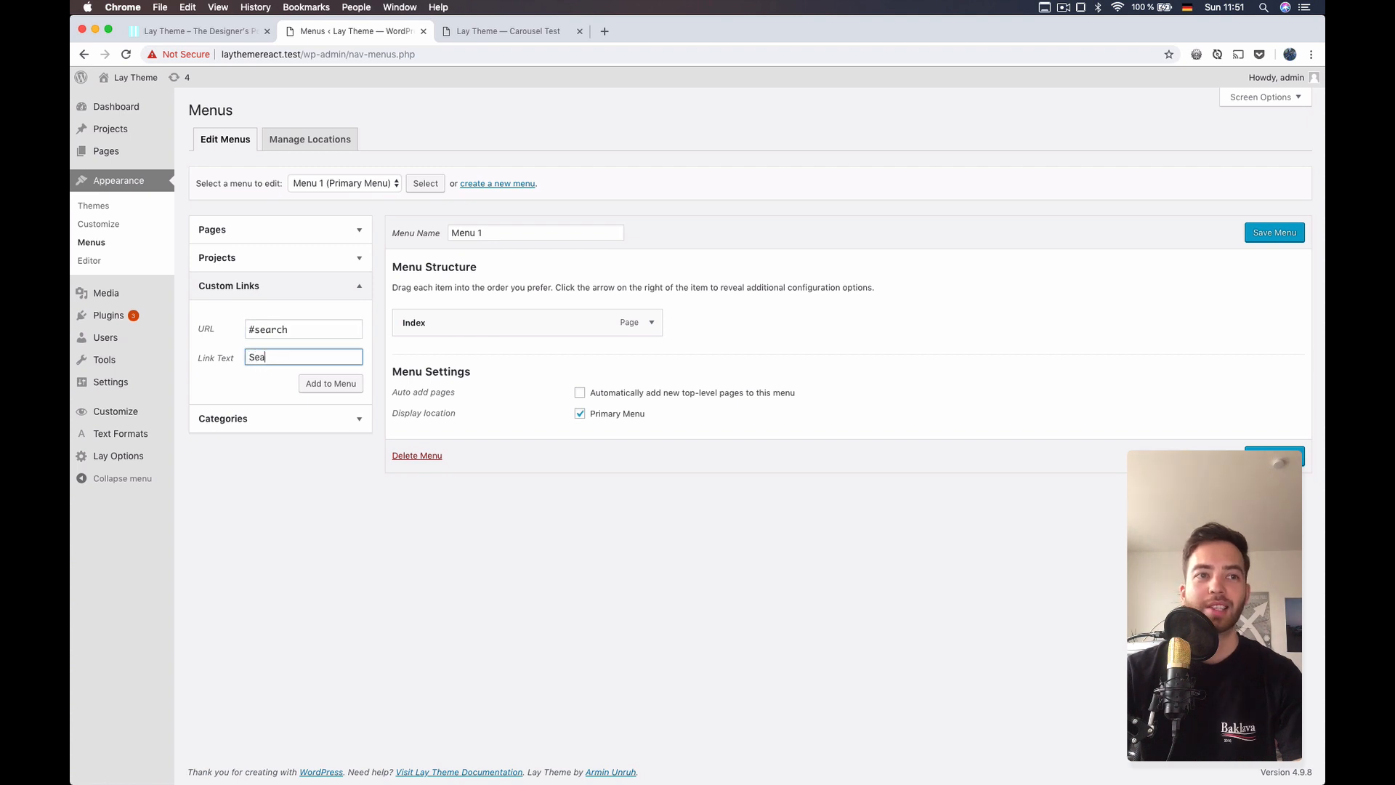
pyautogui.write('rch')
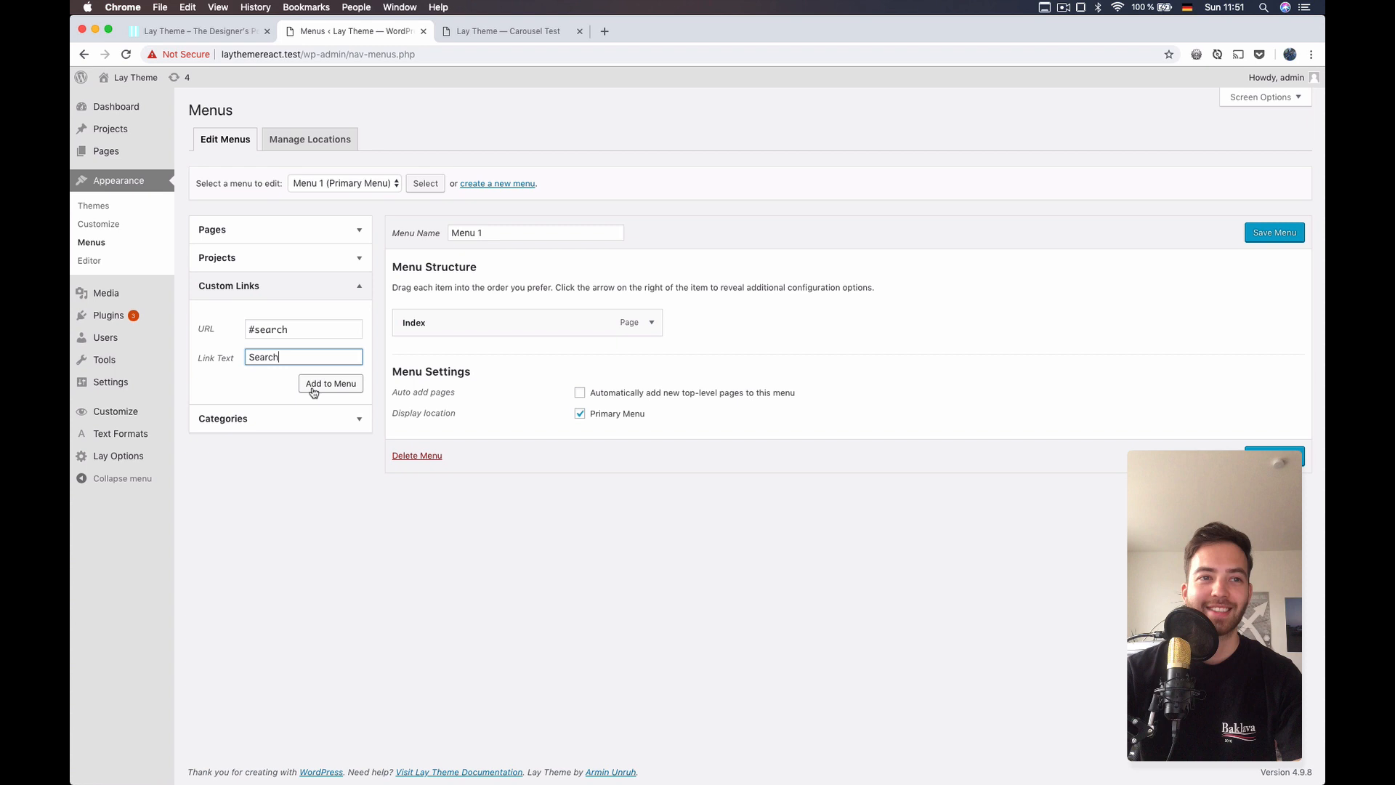
pyautogui.click(330, 384)
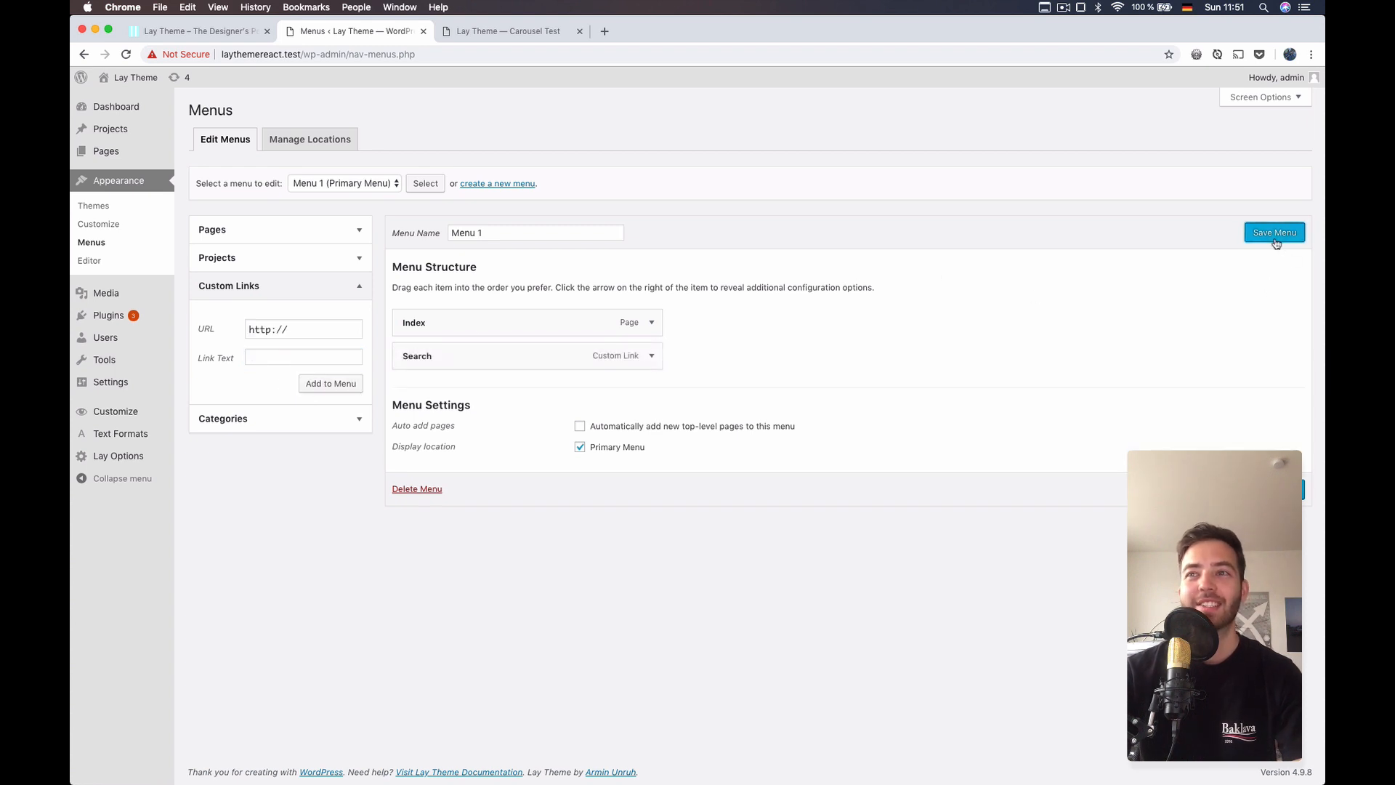
pyautogui.click(1275, 233)
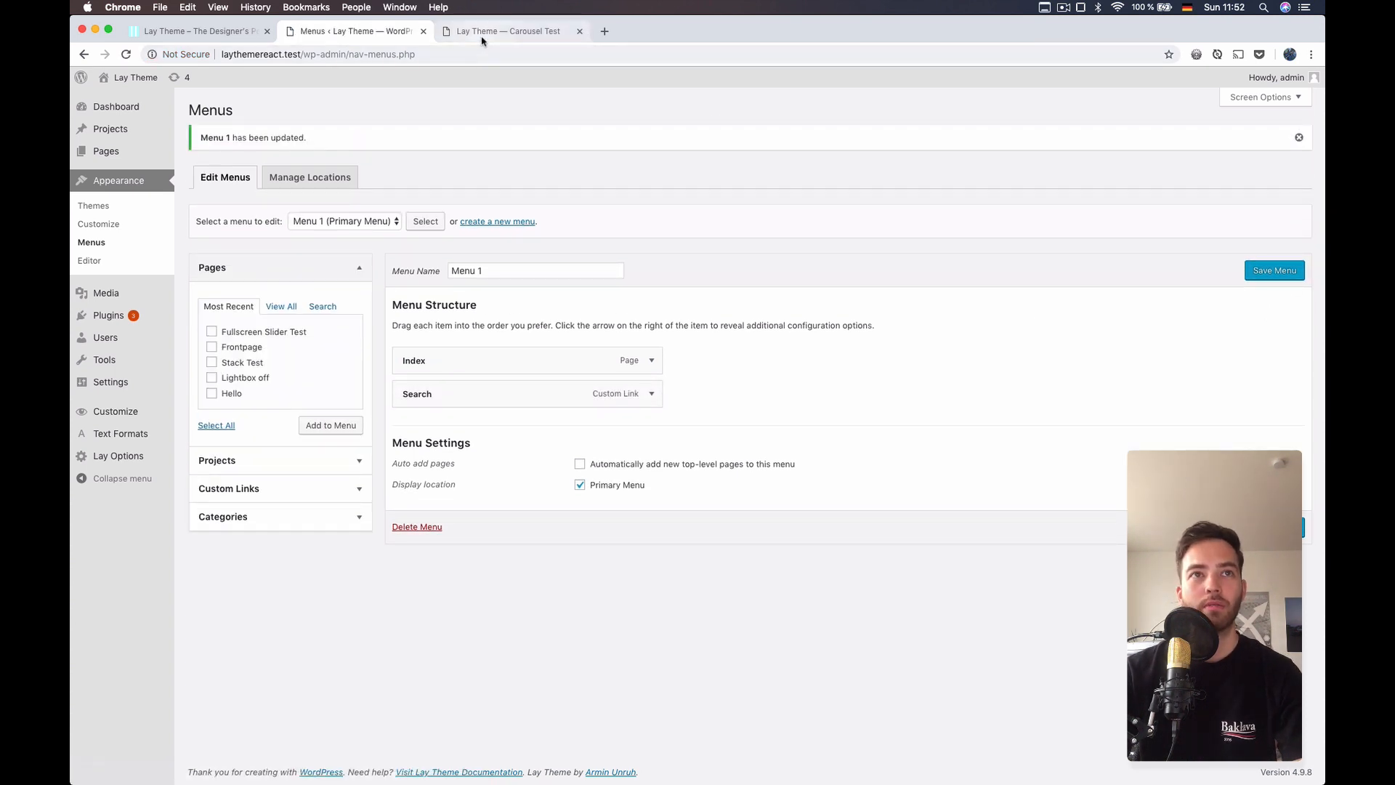
pyautogui.click(510, 31)
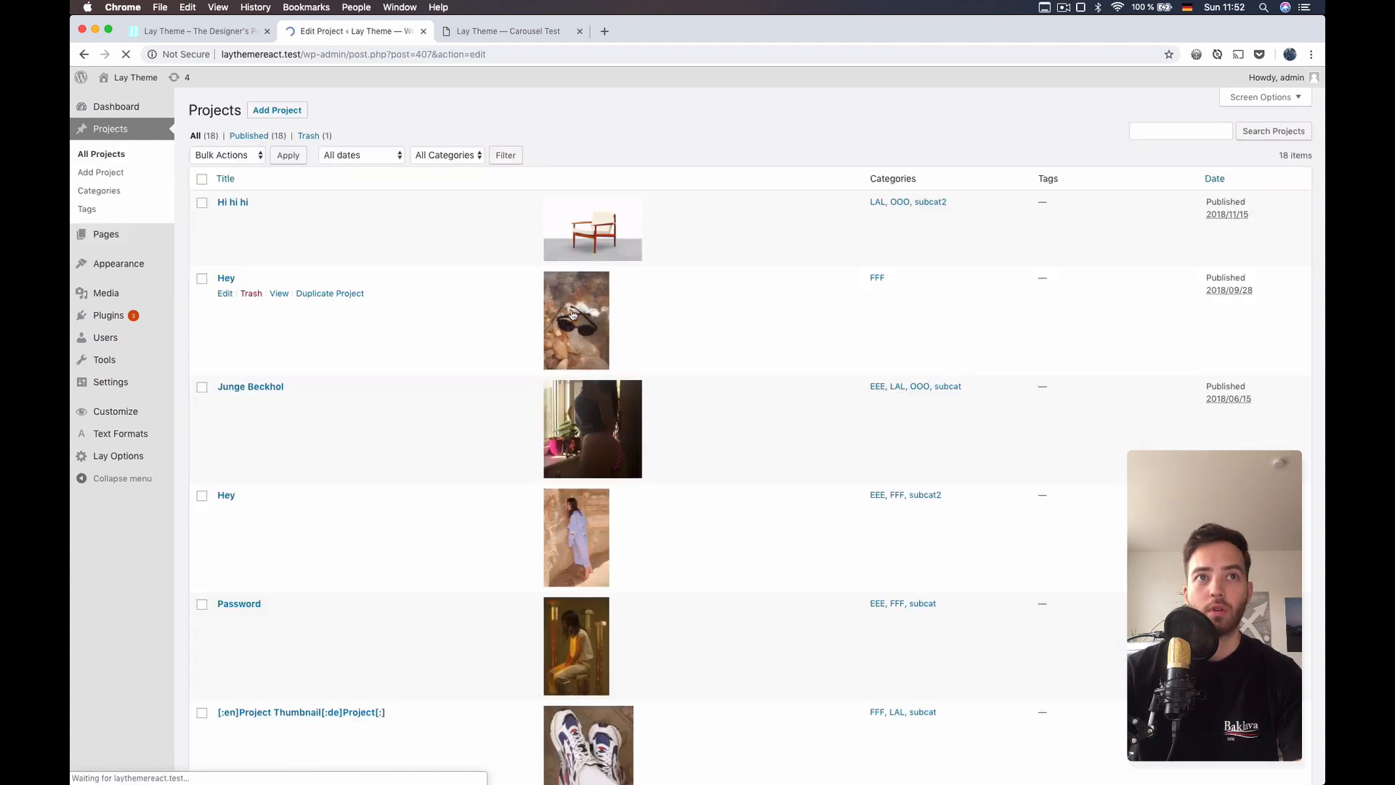
# - Update the Hey project, return to All Projects, and switch to the live Carousel Test page
pyautogui.click(224, 293)
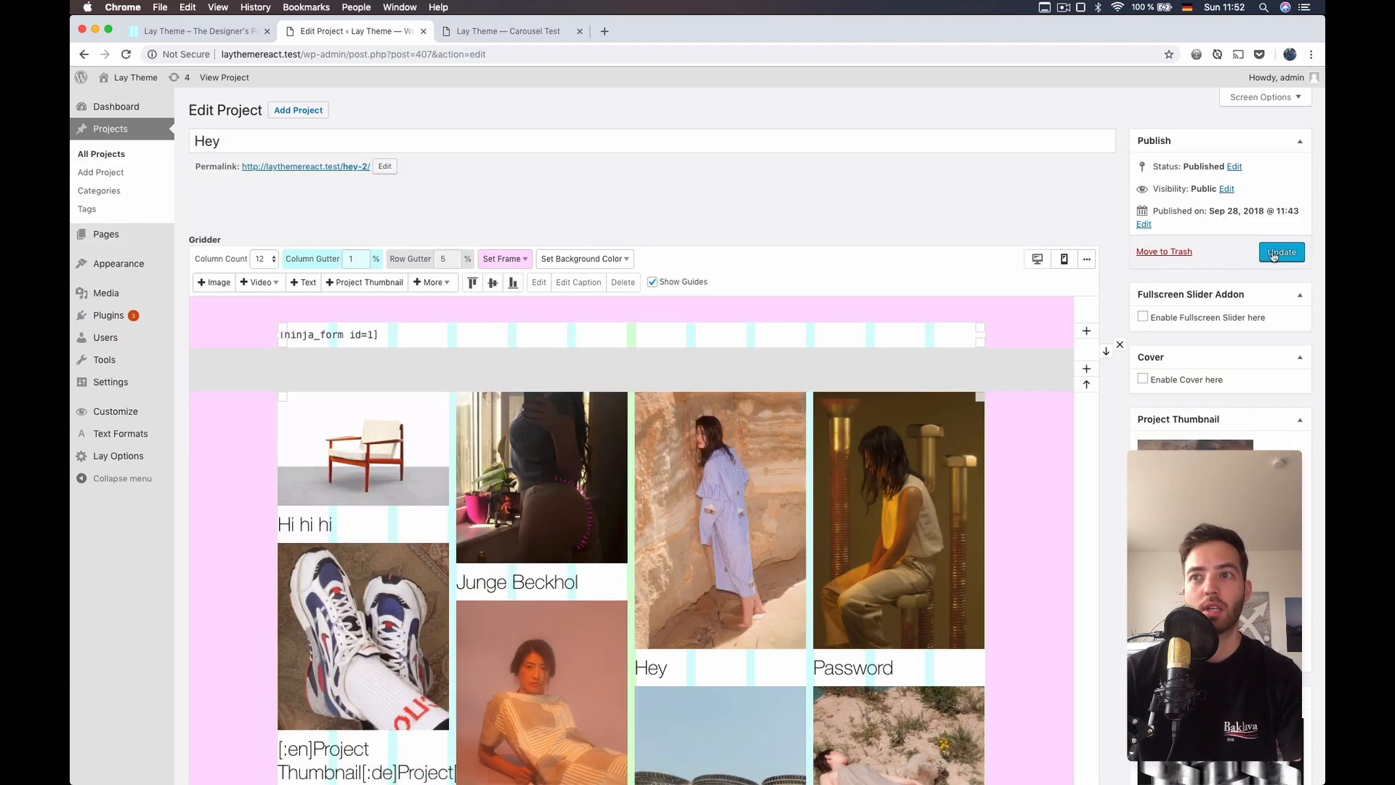
pyautogui.click(1280, 251)
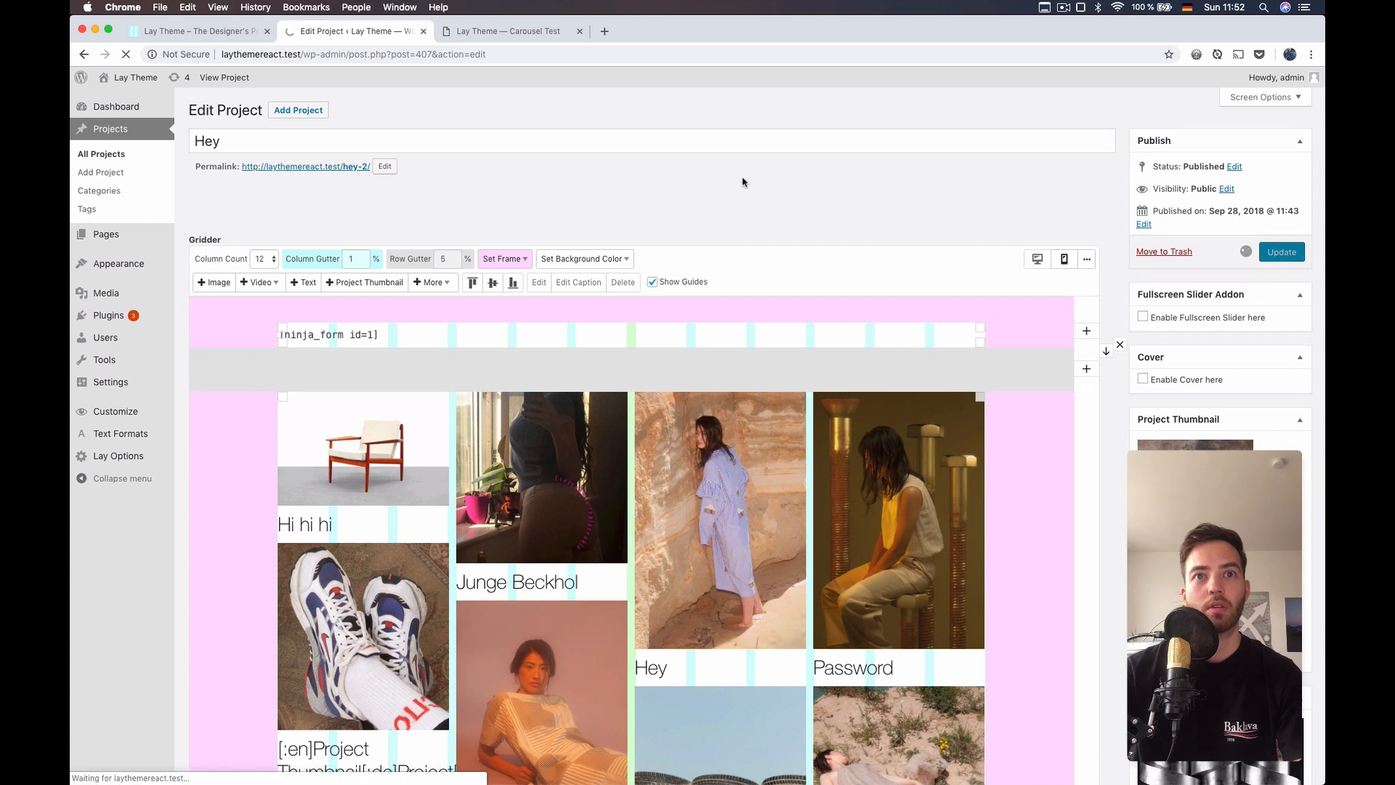
pyautogui.click(1278, 251)
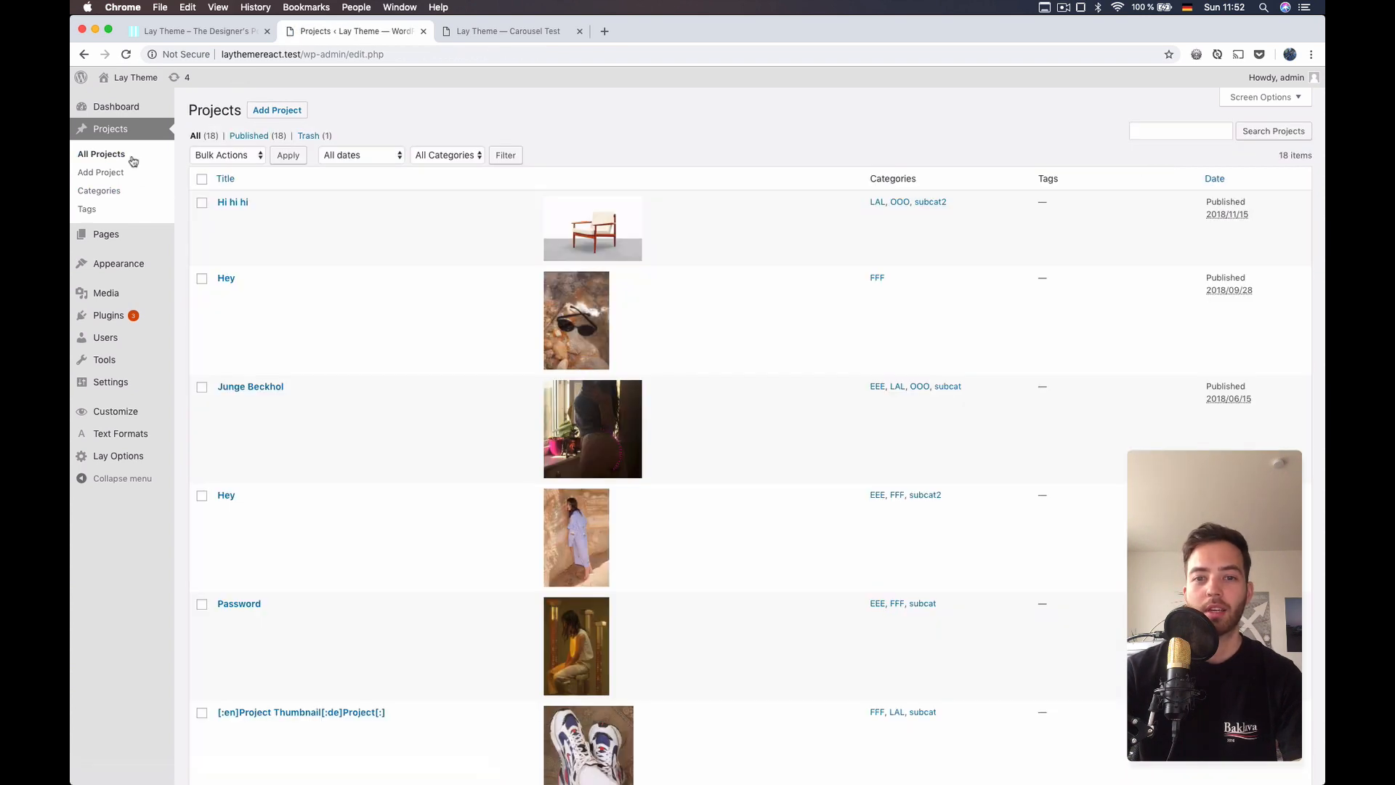
pyautogui.click(225, 177)
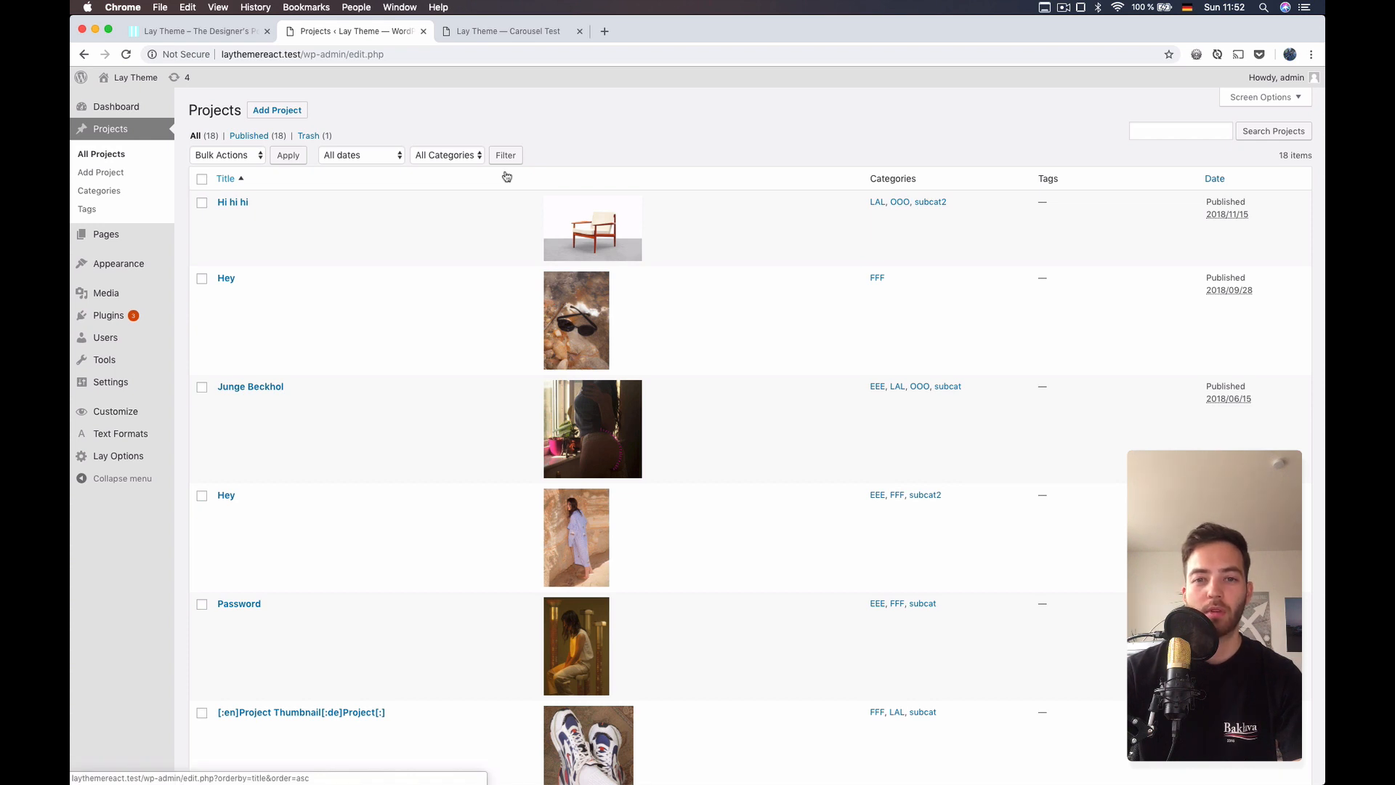
pyautogui.click(507, 30)
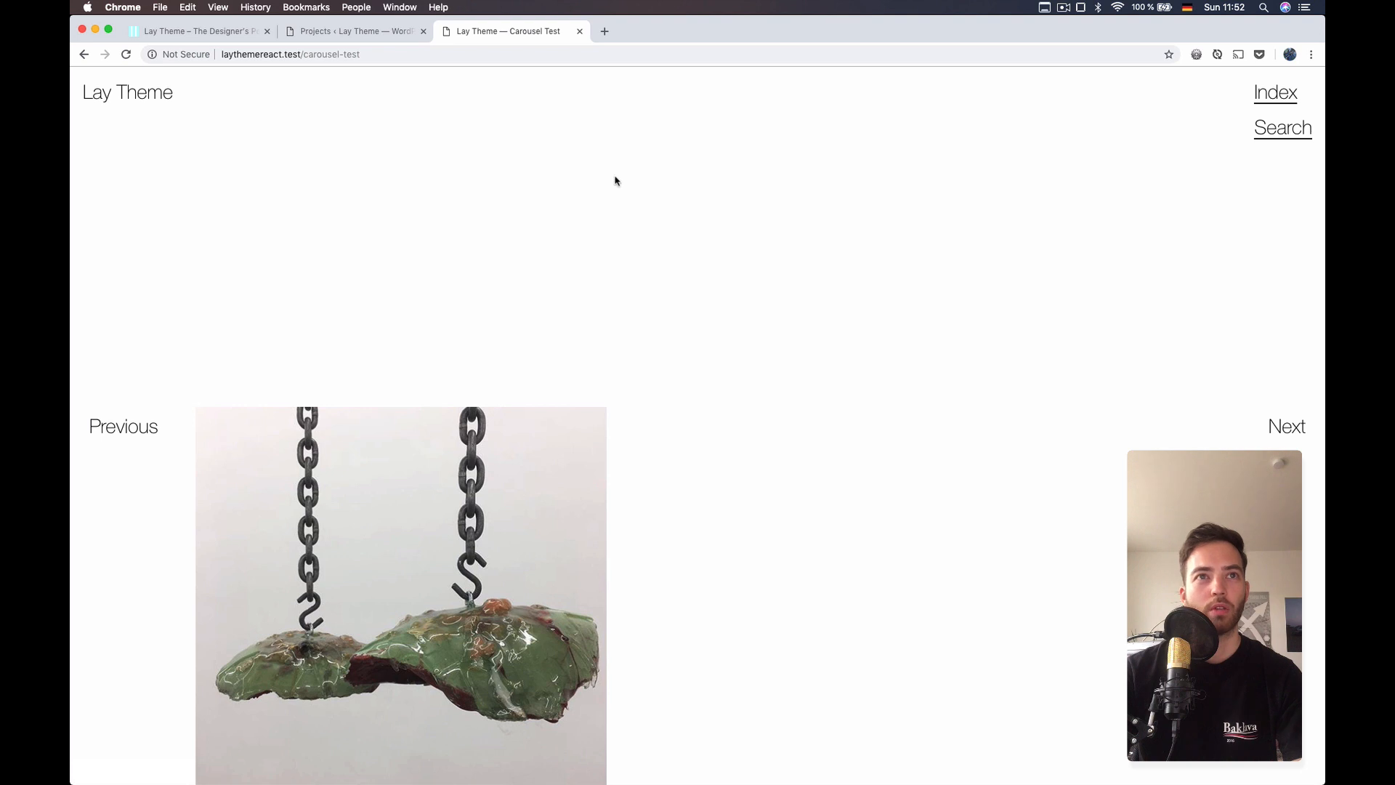